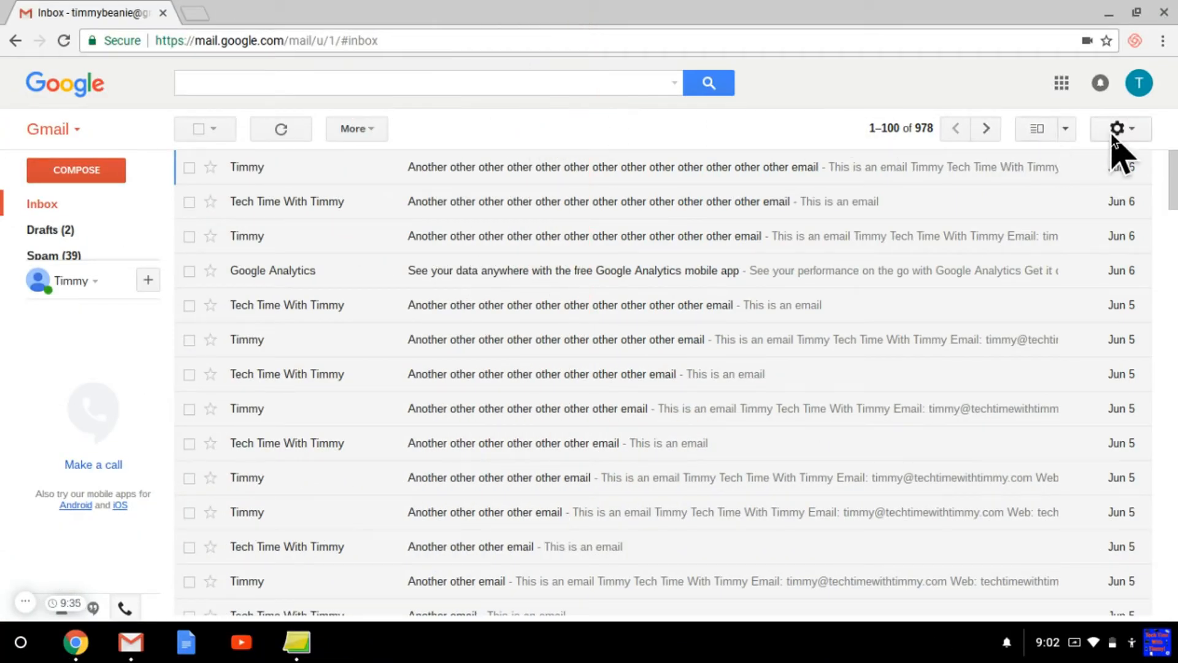
pyautogui.moveTo(1116, 127)
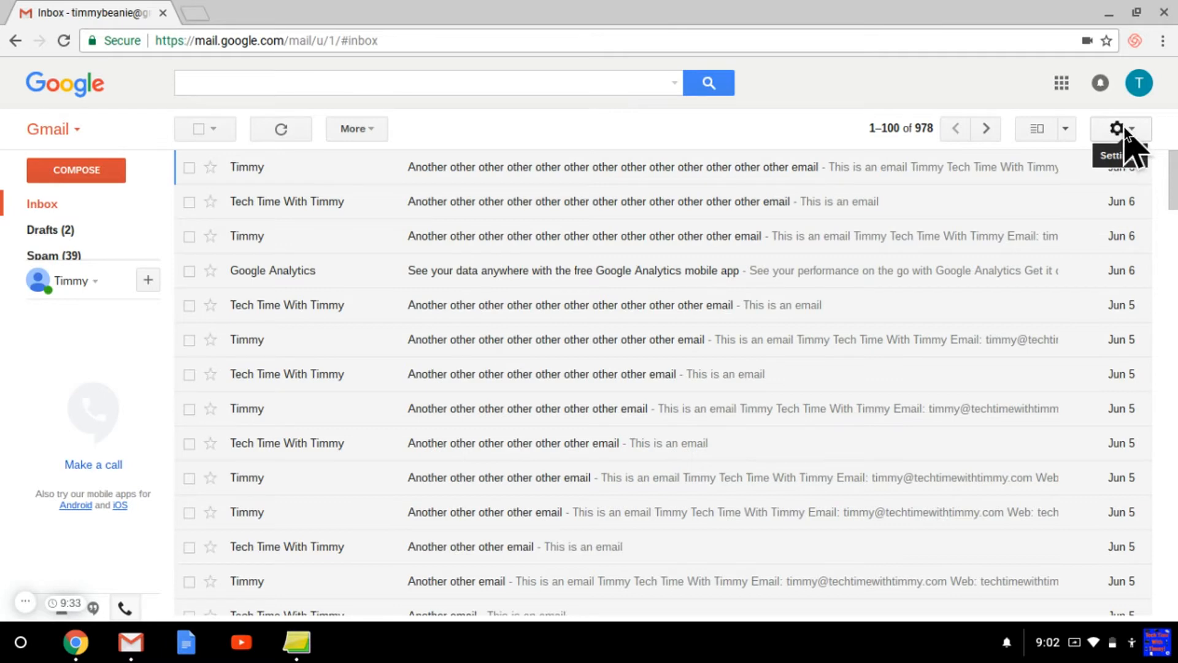
# Go from the inbox to Gmail's full Settings page via the gear menu.
pyautogui.click(1117, 129)
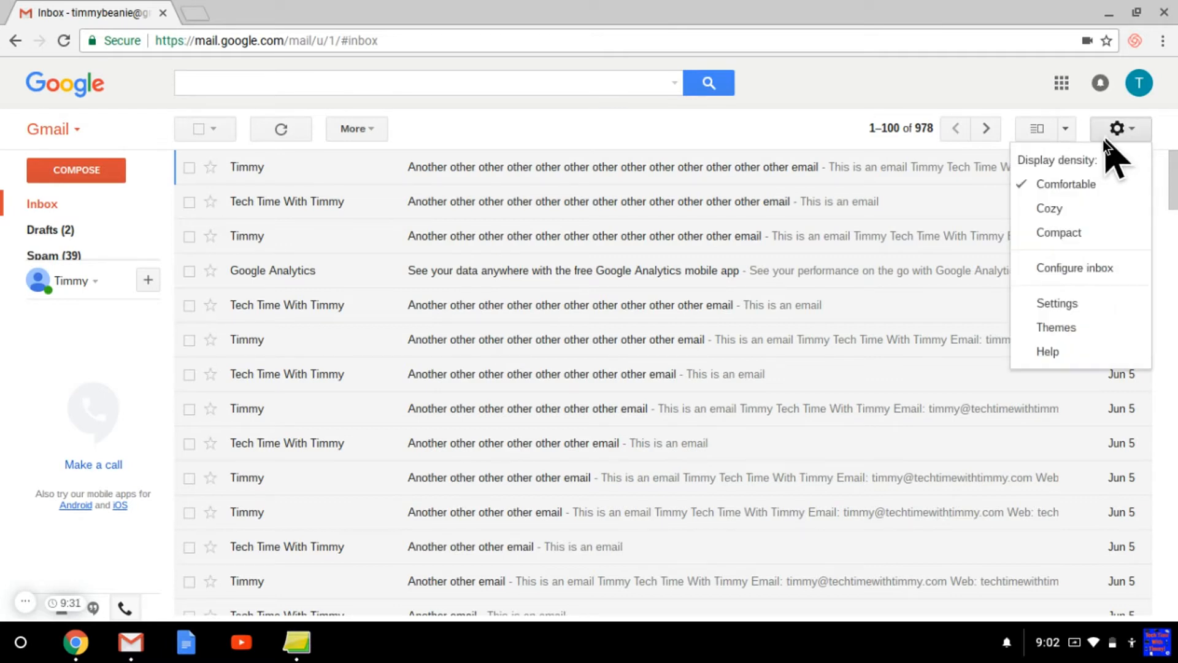
pyautogui.moveTo(1057, 303)
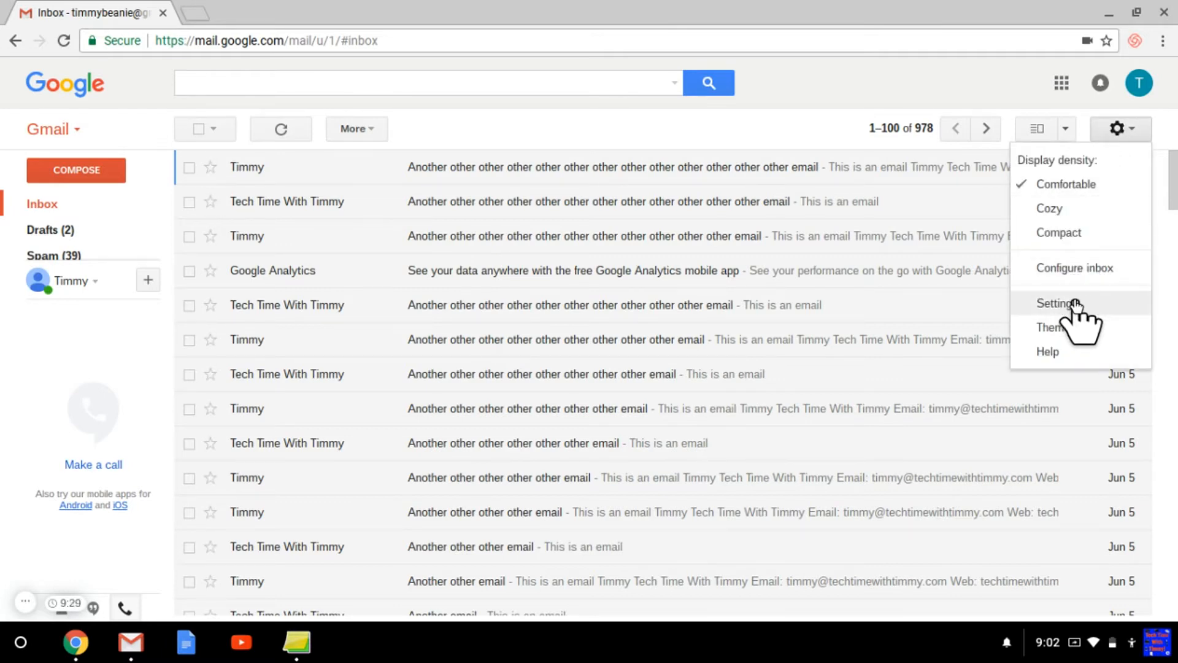
pyautogui.click(1058, 303)
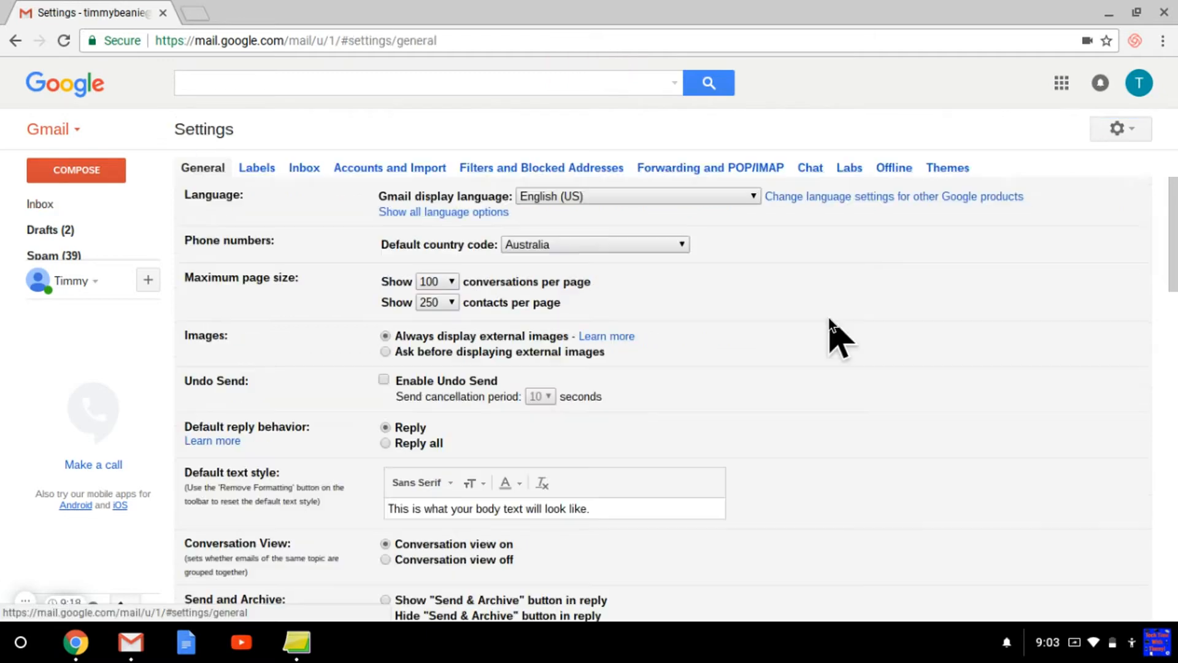
pyautogui.moveTo(316, 181)
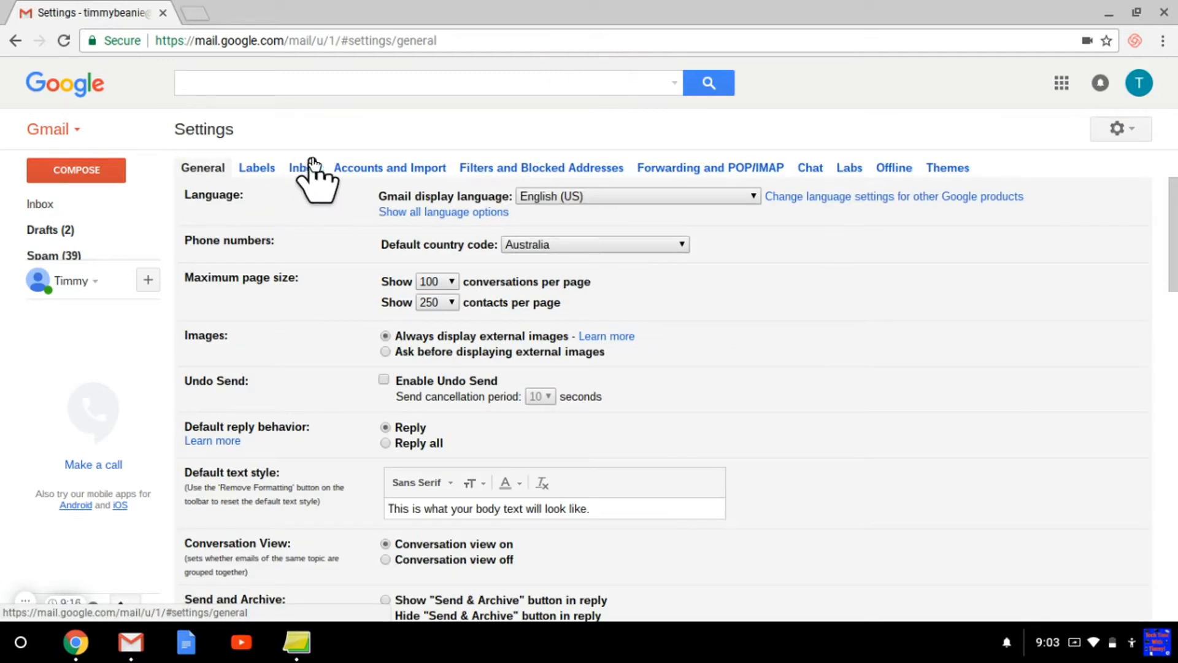
pyautogui.moveTo(379, 177)
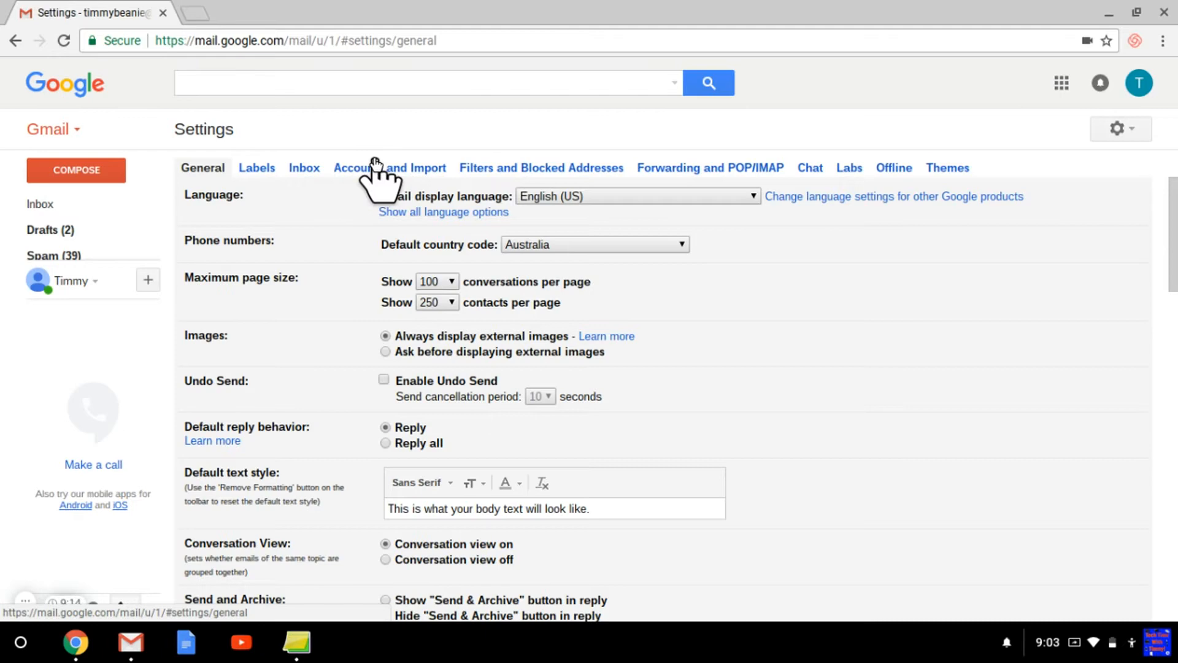
# In Accounts and Import, start adding another Send mail as address.
pyautogui.click(389, 168)
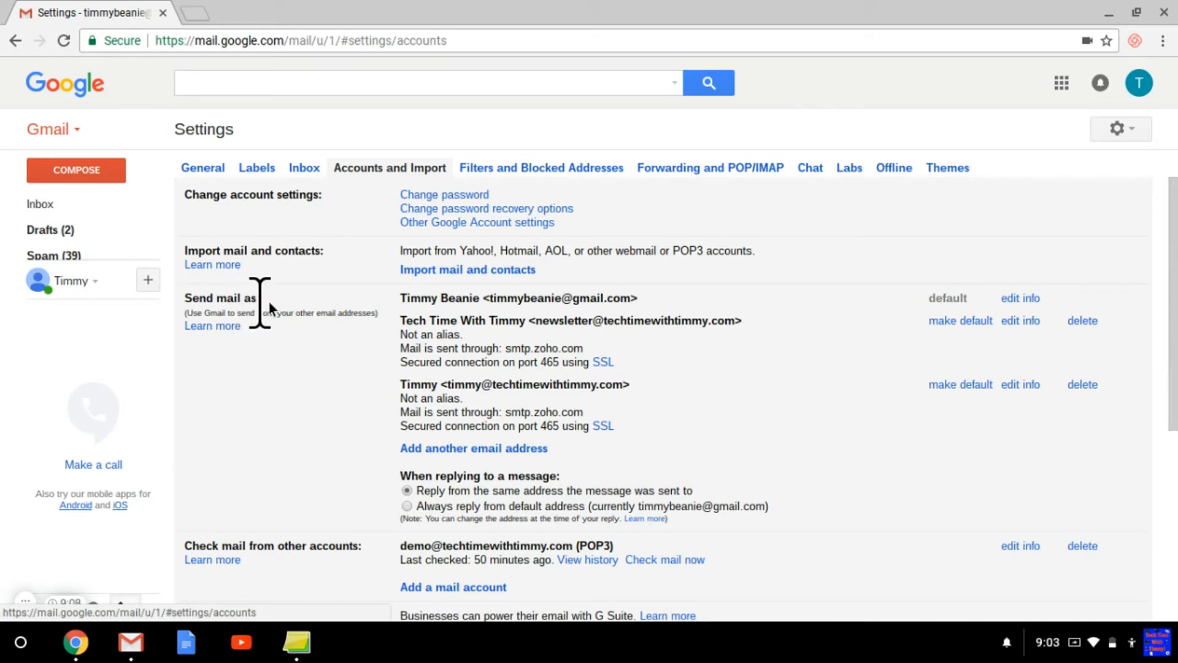
pyautogui.moveTo(711, 397)
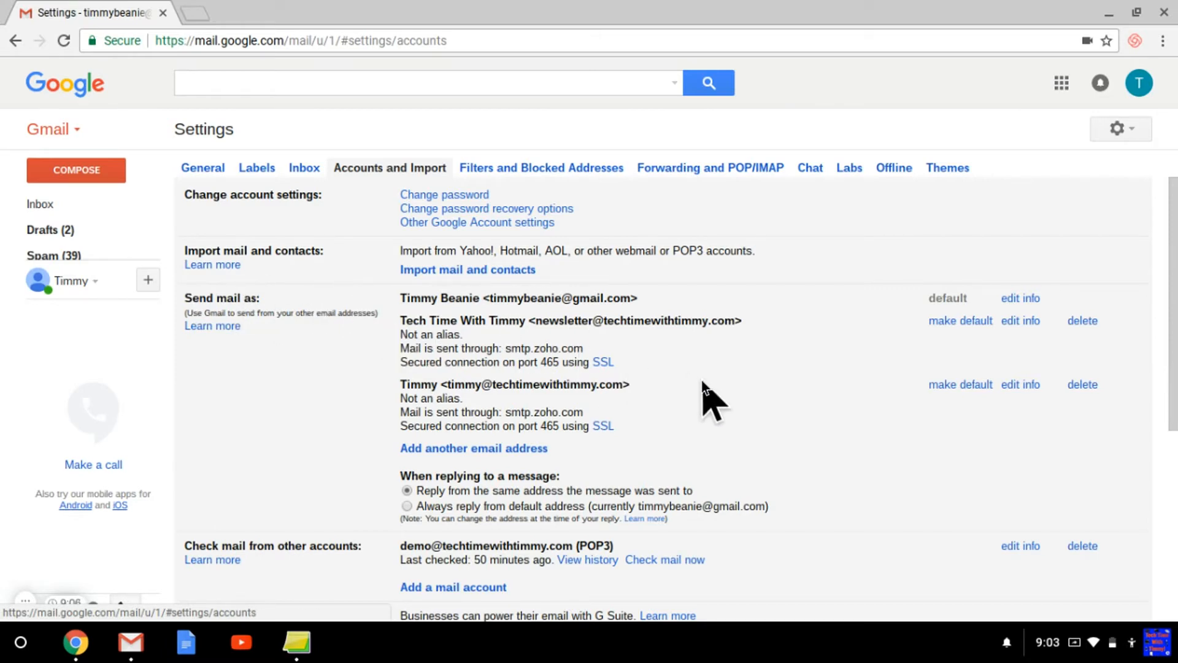
pyautogui.scroll(-3)
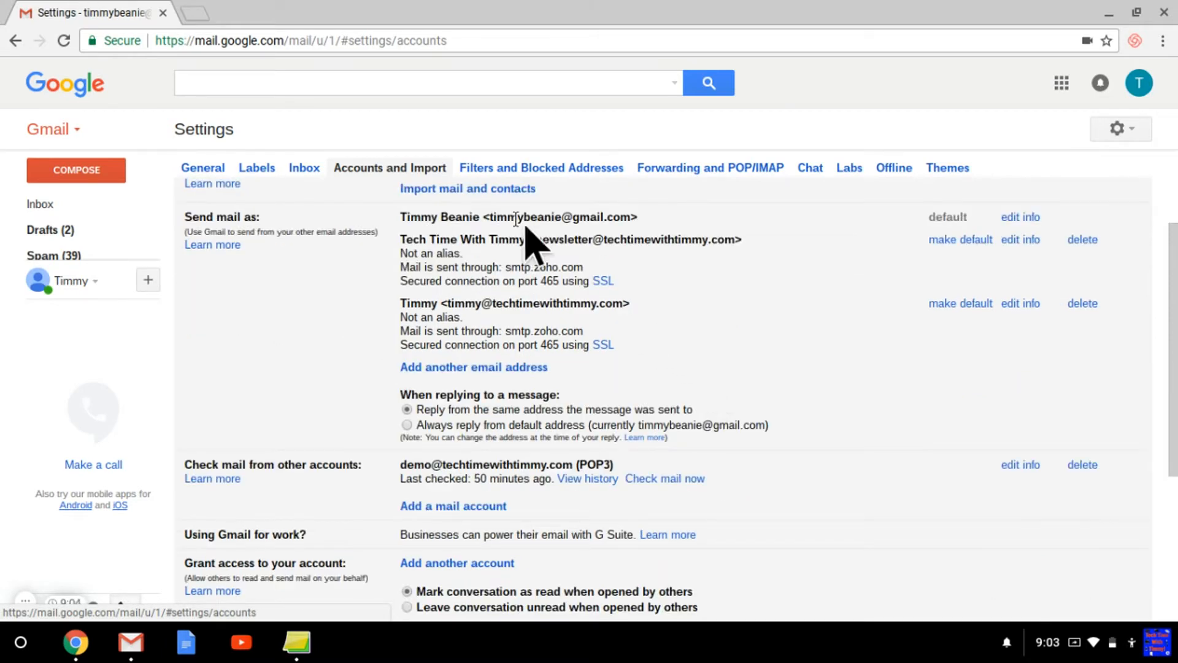
pyautogui.moveTo(711, 364)
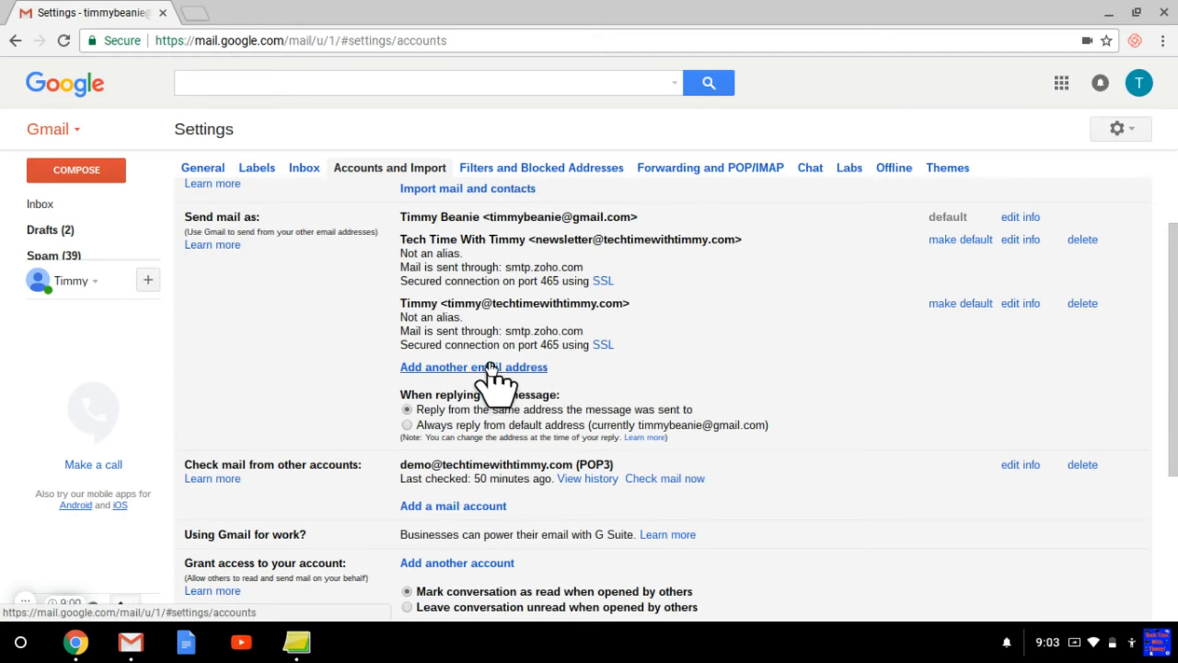
pyautogui.click(473, 367)
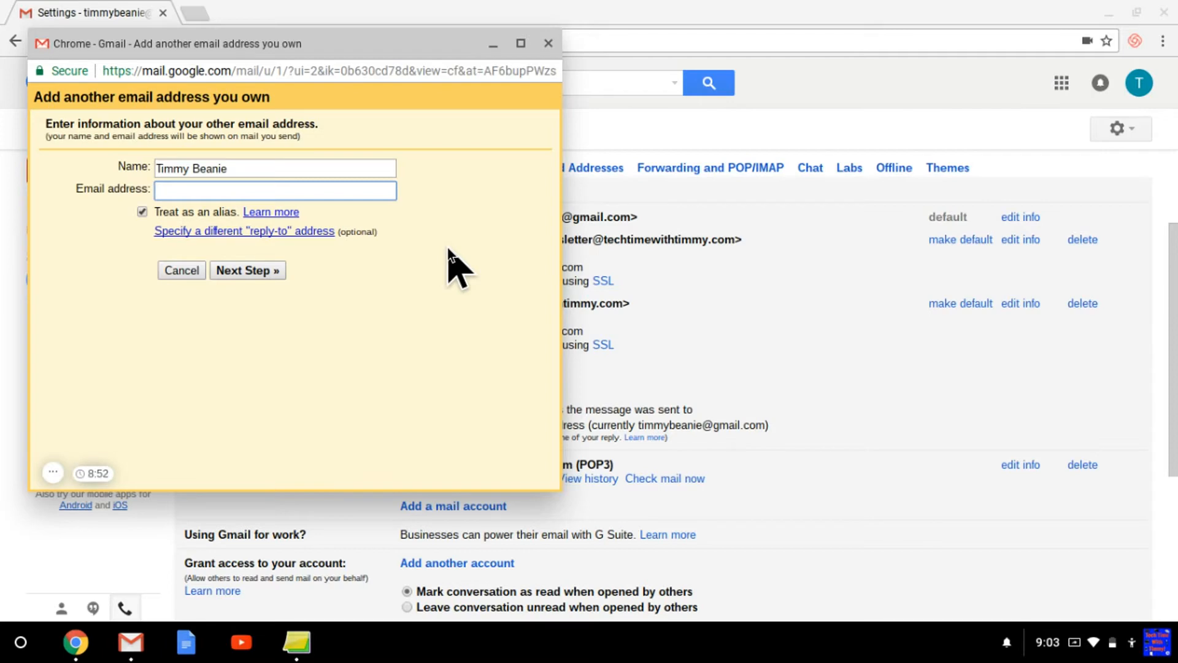
pyautogui.click(274, 190)
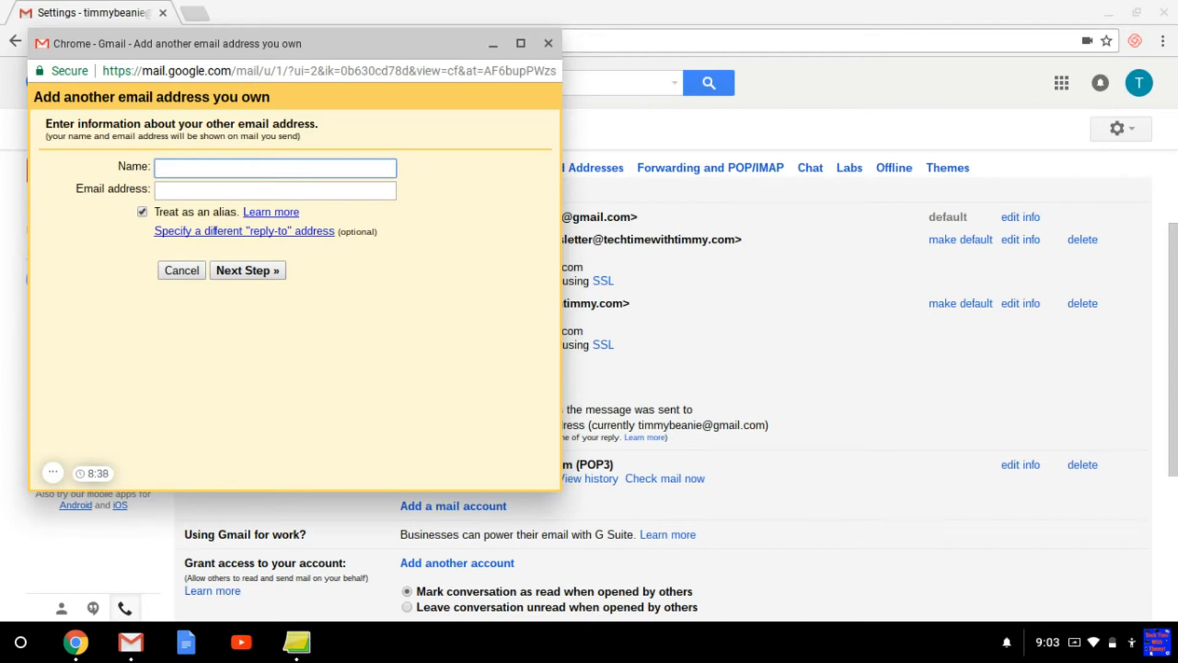
pyautogui.write('Demo')
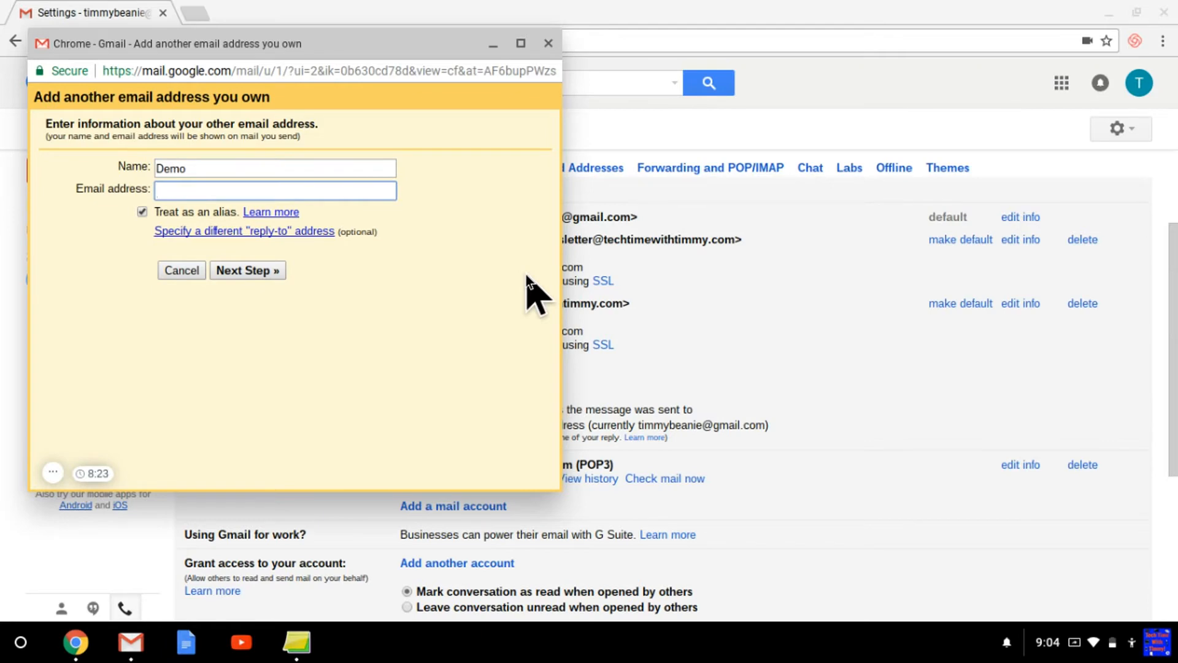
pyautogui.moveTo(470, 266)
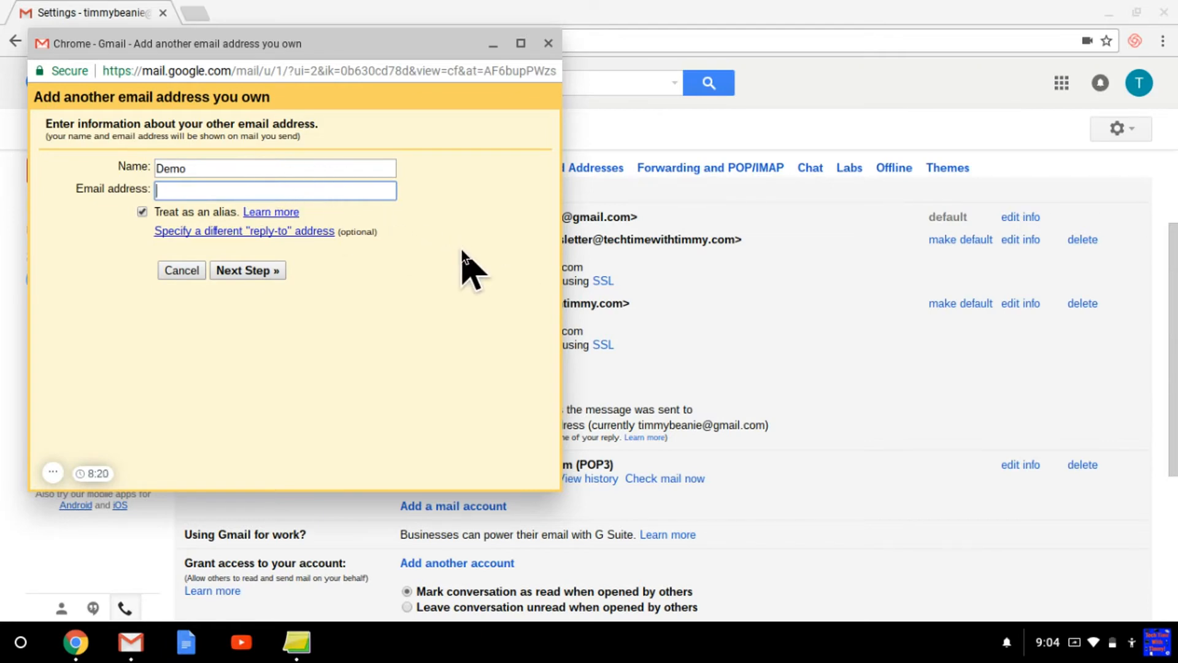
pyautogui.write('ed')
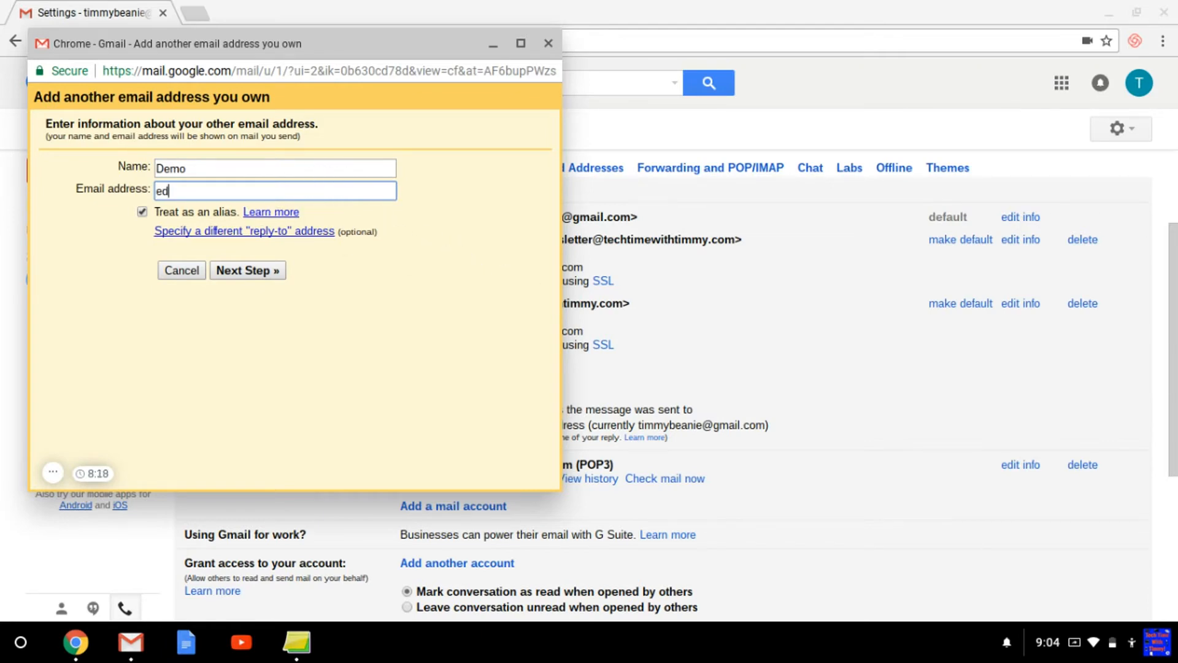
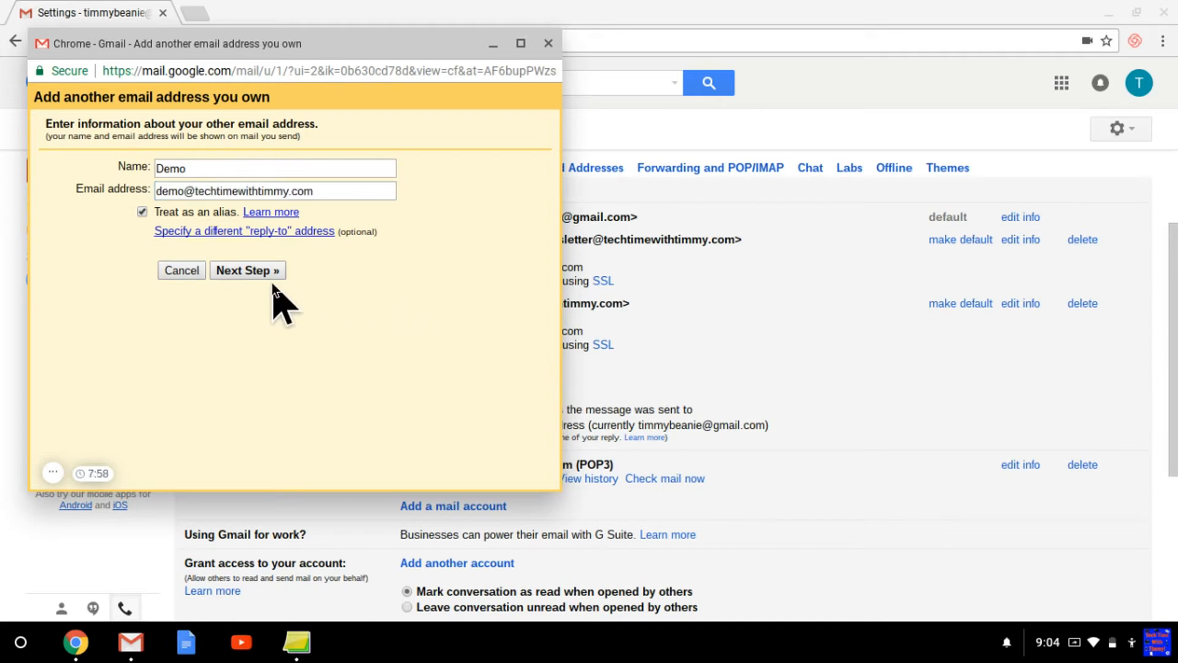
pyautogui.click(247, 270)
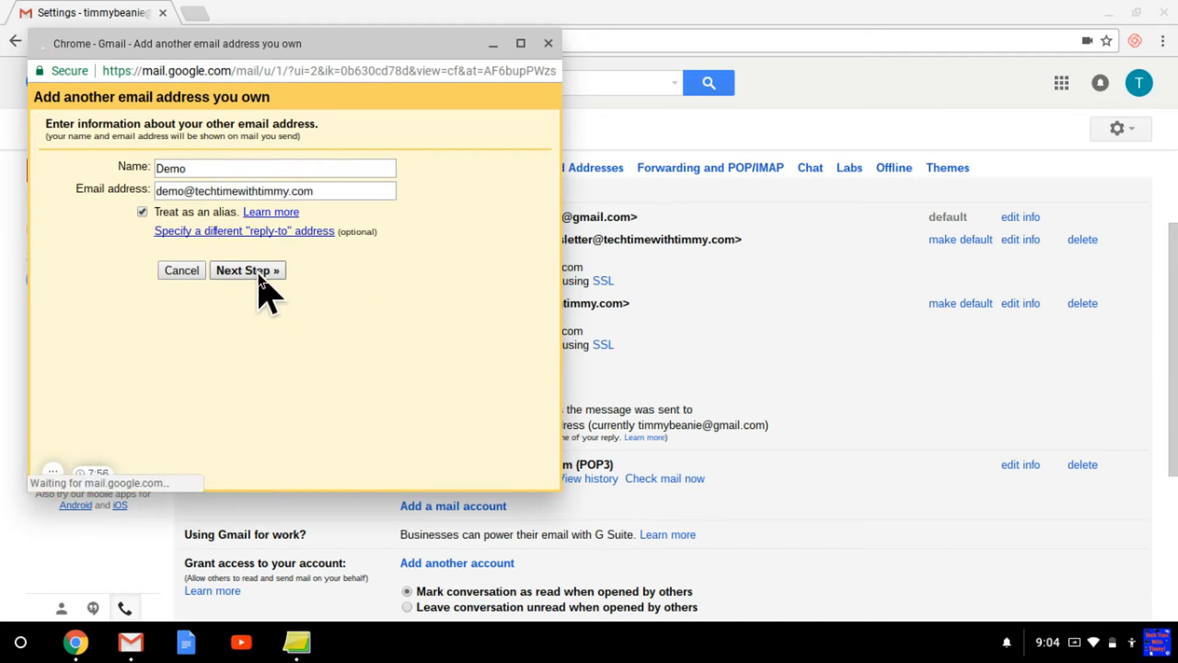
# Set SMTP server smtp.zoho.com on port 465 with SSL for the demo address.
pyautogui.click(247, 270)
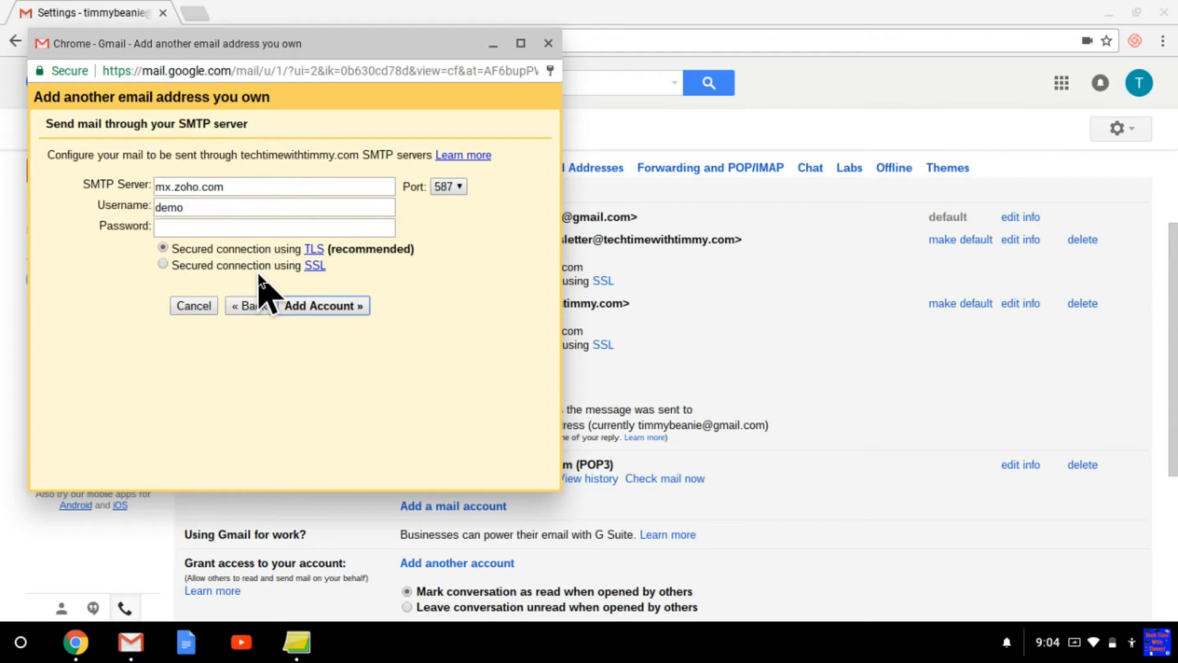
pyautogui.moveTo(222, 203)
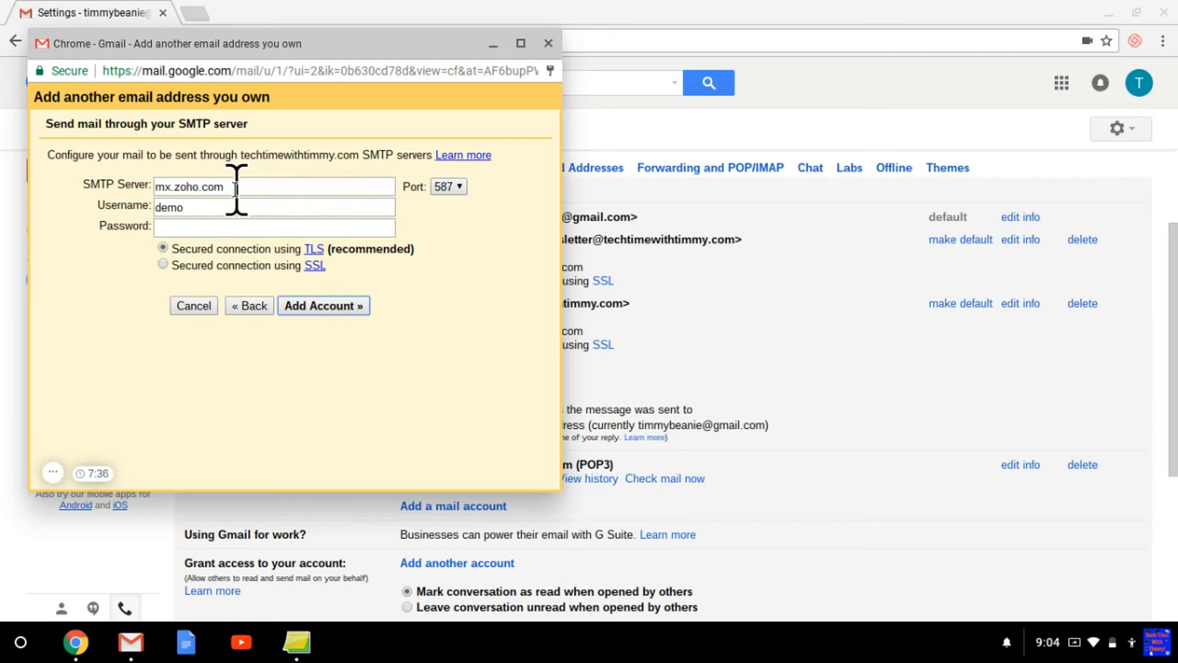
pyautogui.moveTo(237, 199)
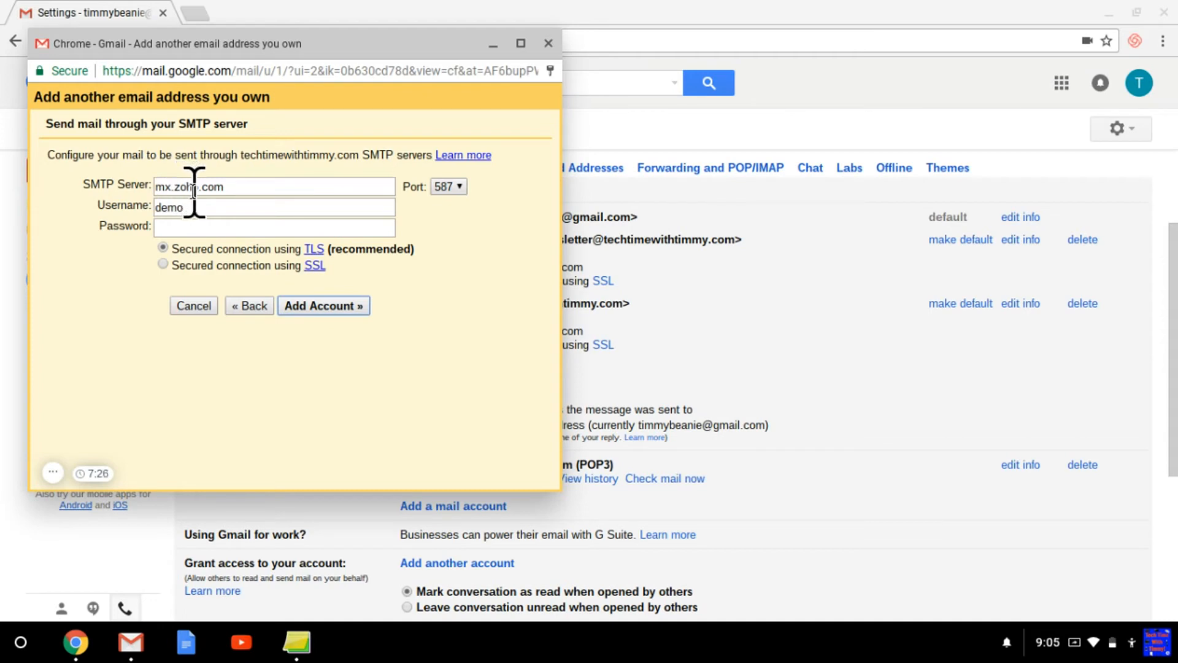
pyautogui.write('smtp.zoho.com')
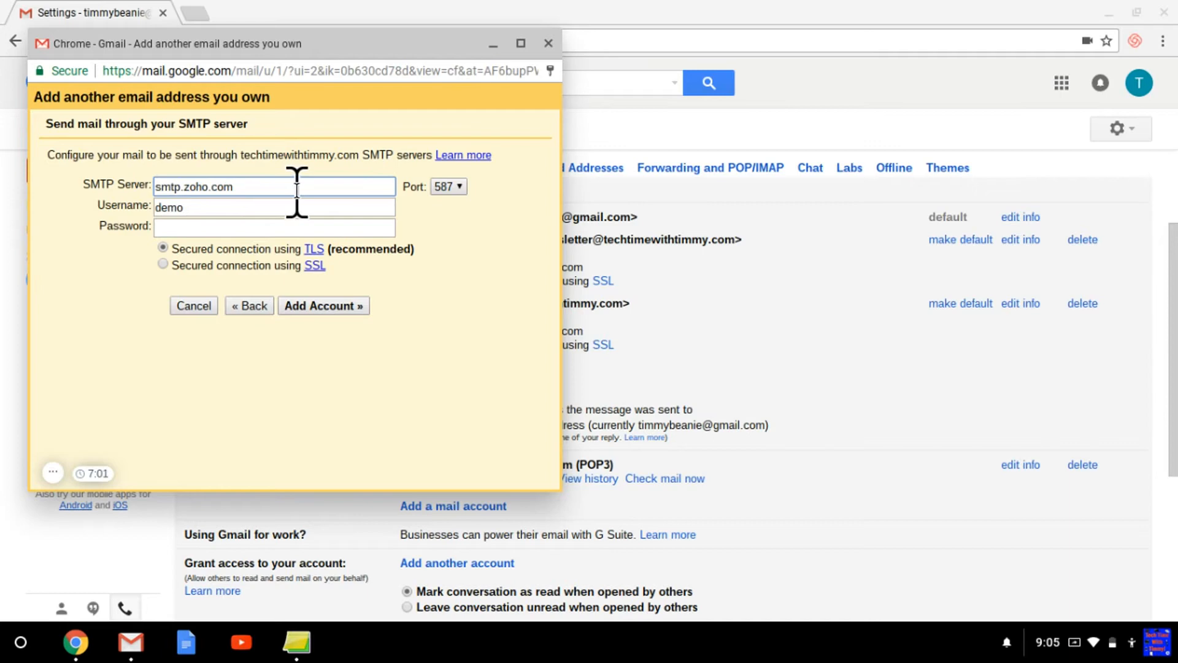
pyautogui.moveTo(464, 230)
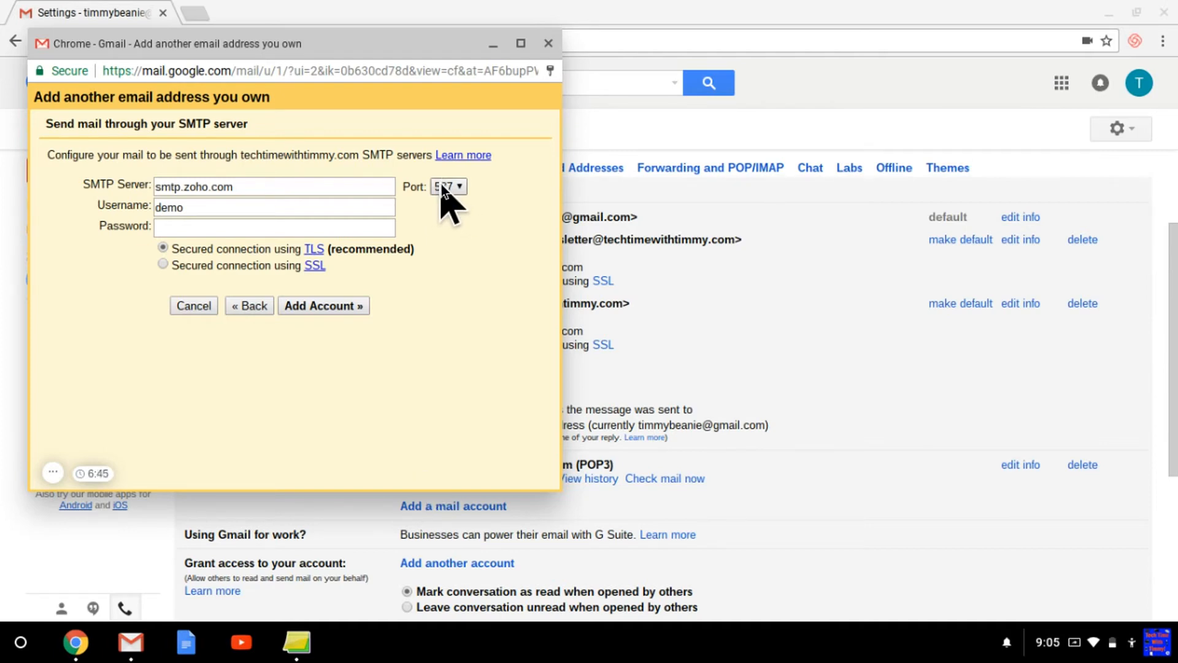
pyautogui.click(448, 187)
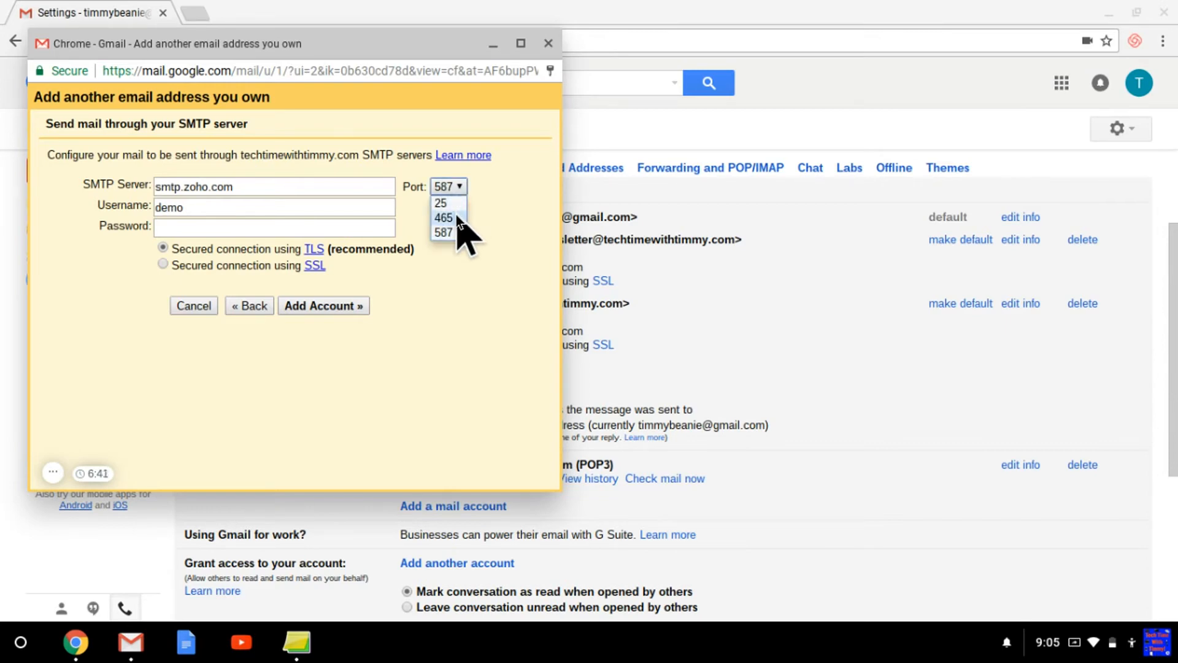
pyautogui.click(444, 218)
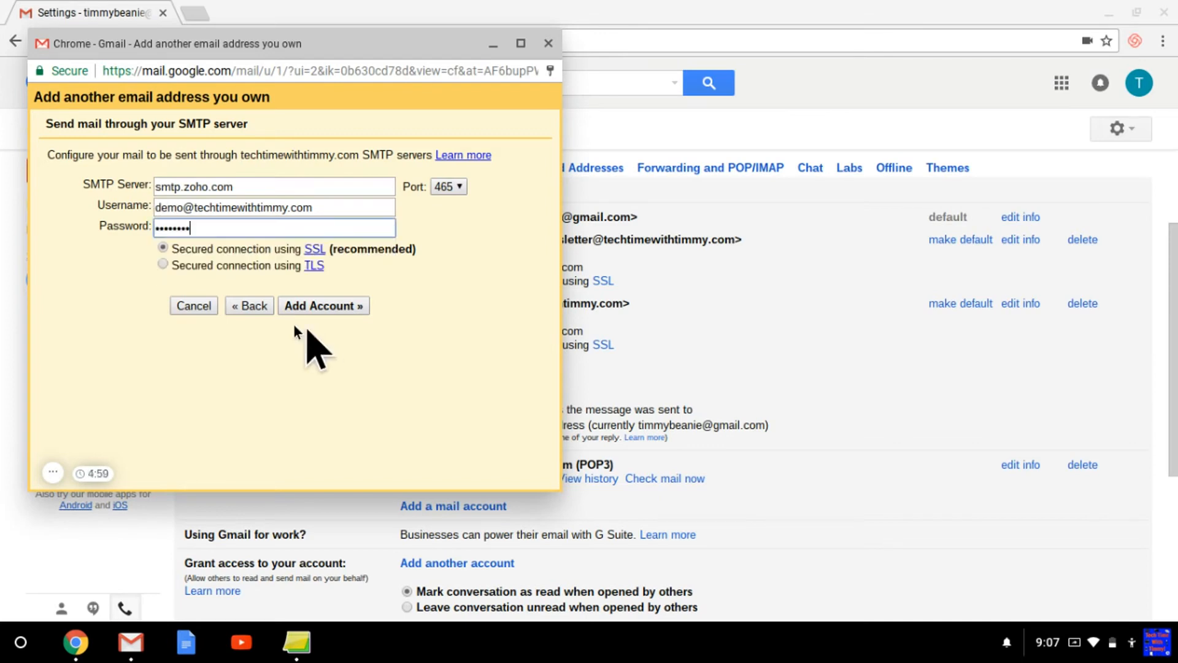
pyautogui.moveTo(218, 266)
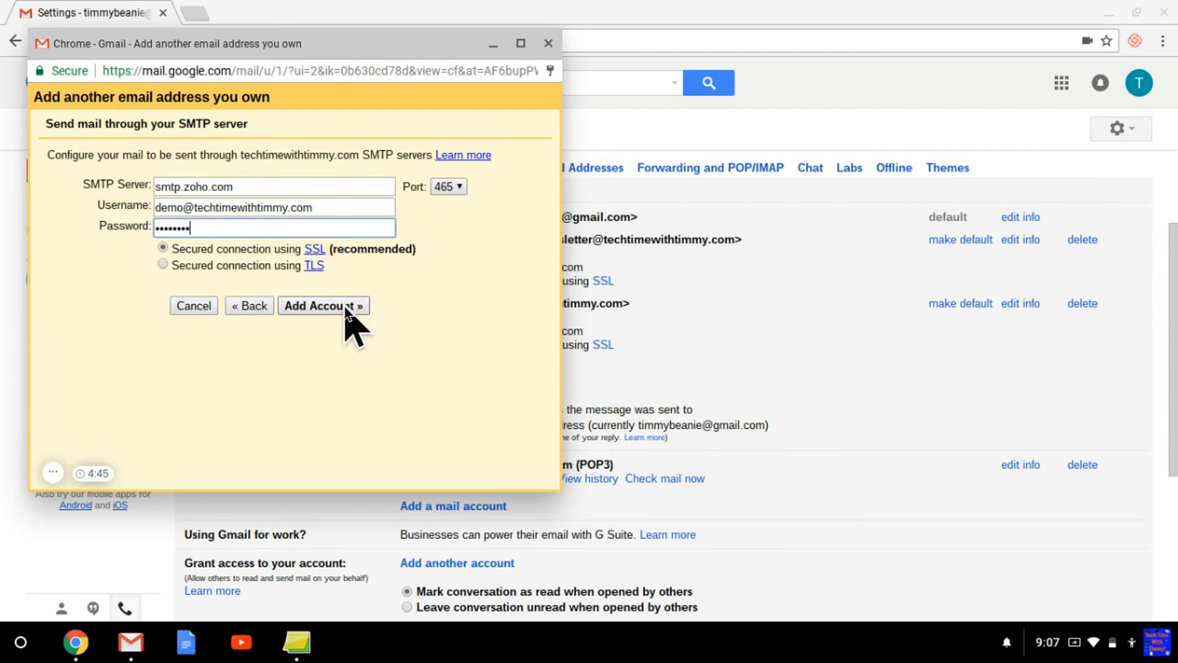
# Add the account so Gmail sends a confirmation code to the demo address.
pyautogui.click(323, 305)
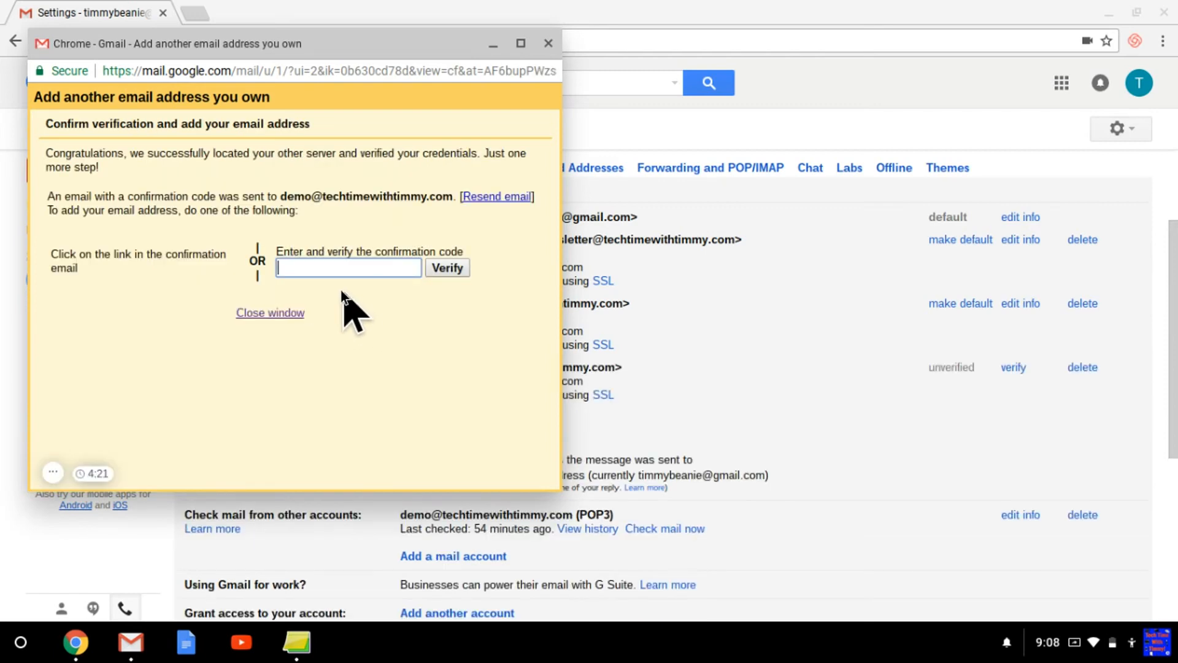
pyautogui.moveTo(425, 330)
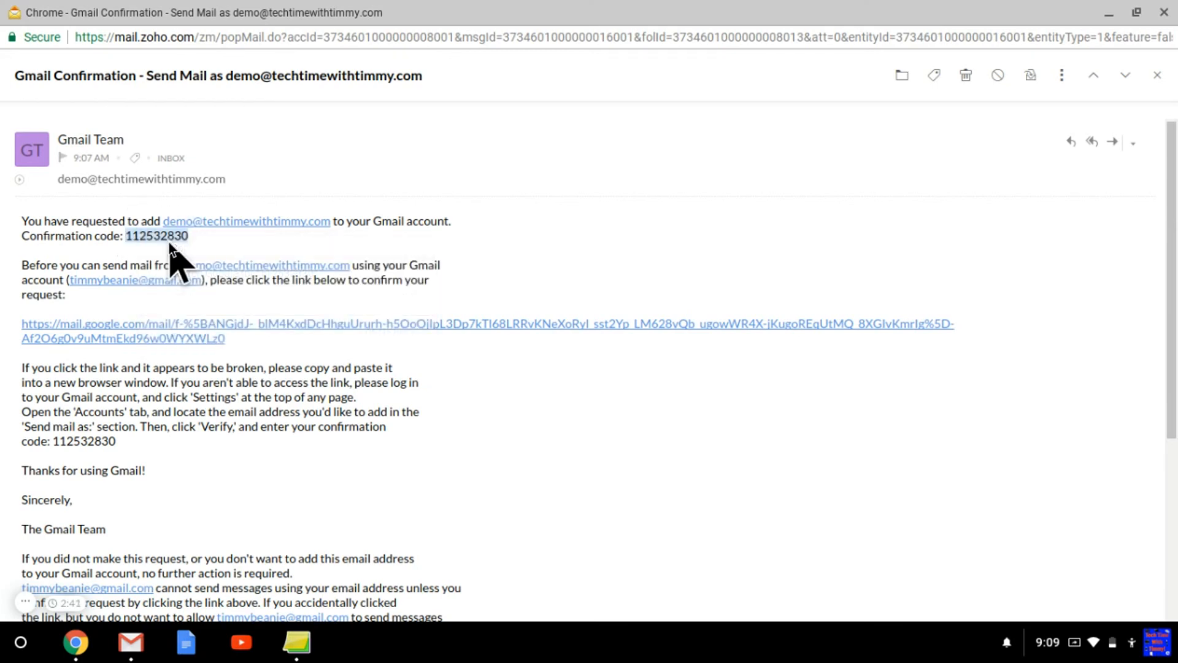
pyautogui.moveTo(487, 188)
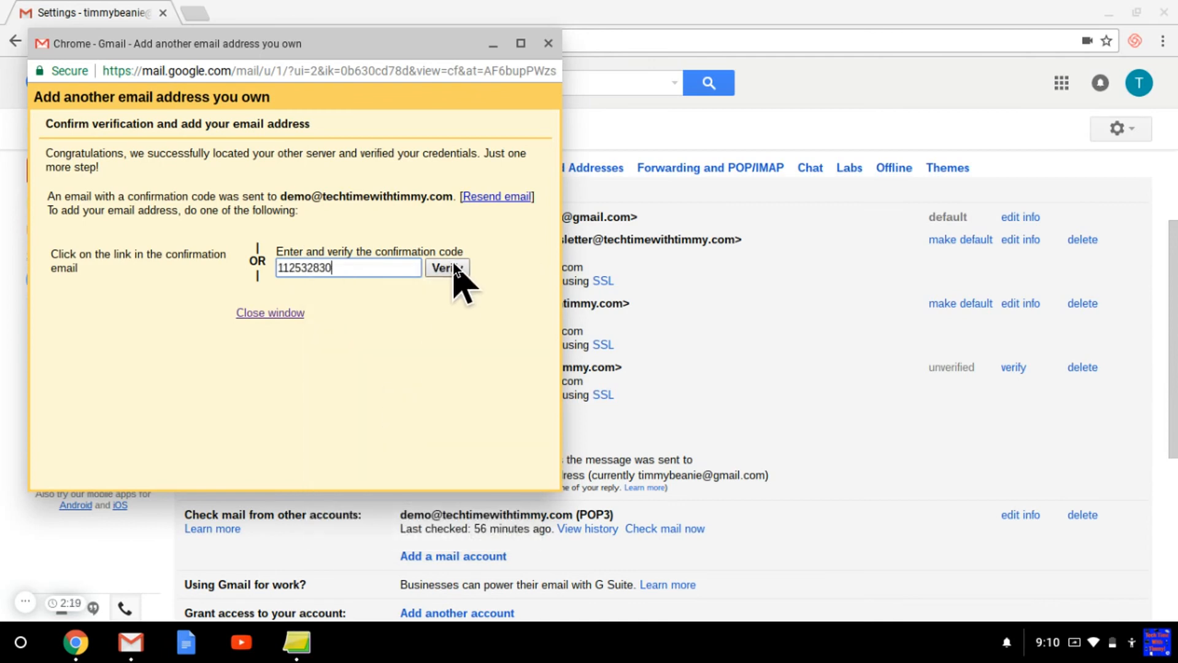
pyautogui.click(447, 268)
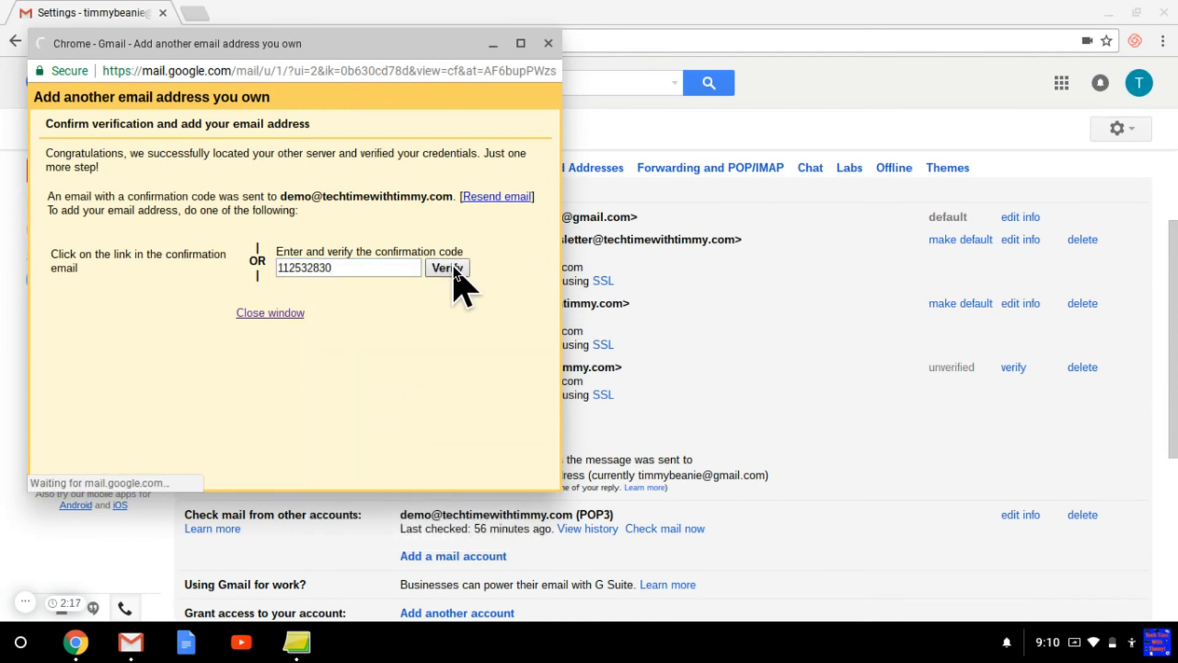
pyautogui.click(447, 267)
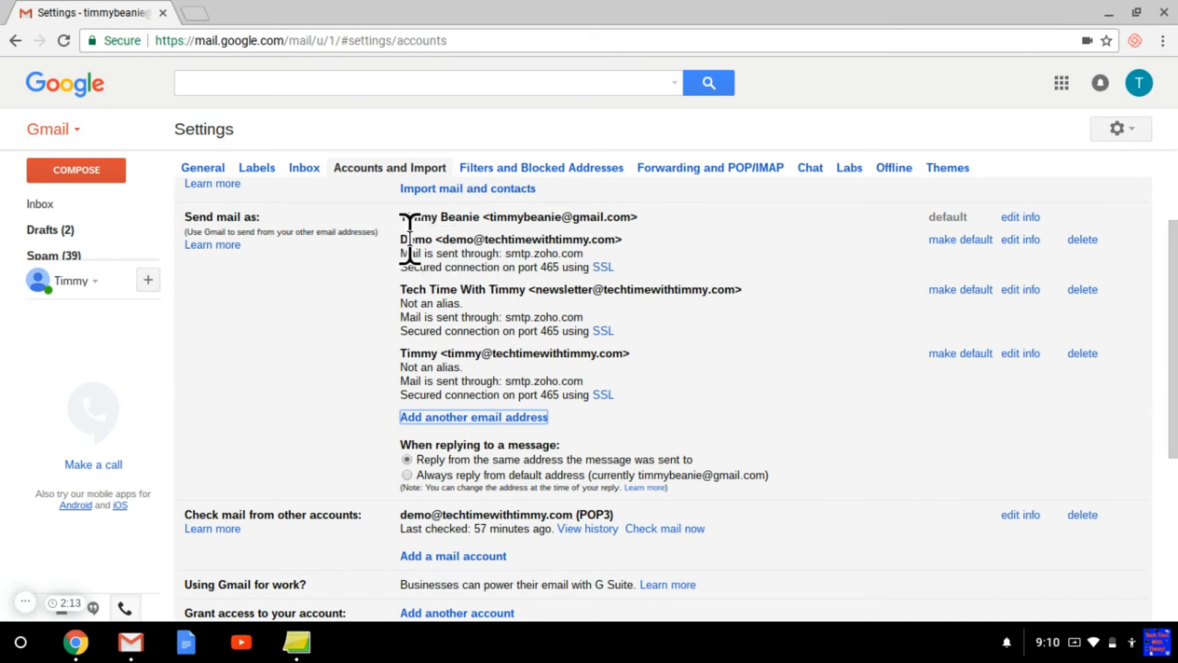
pyautogui.moveTo(503, 248)
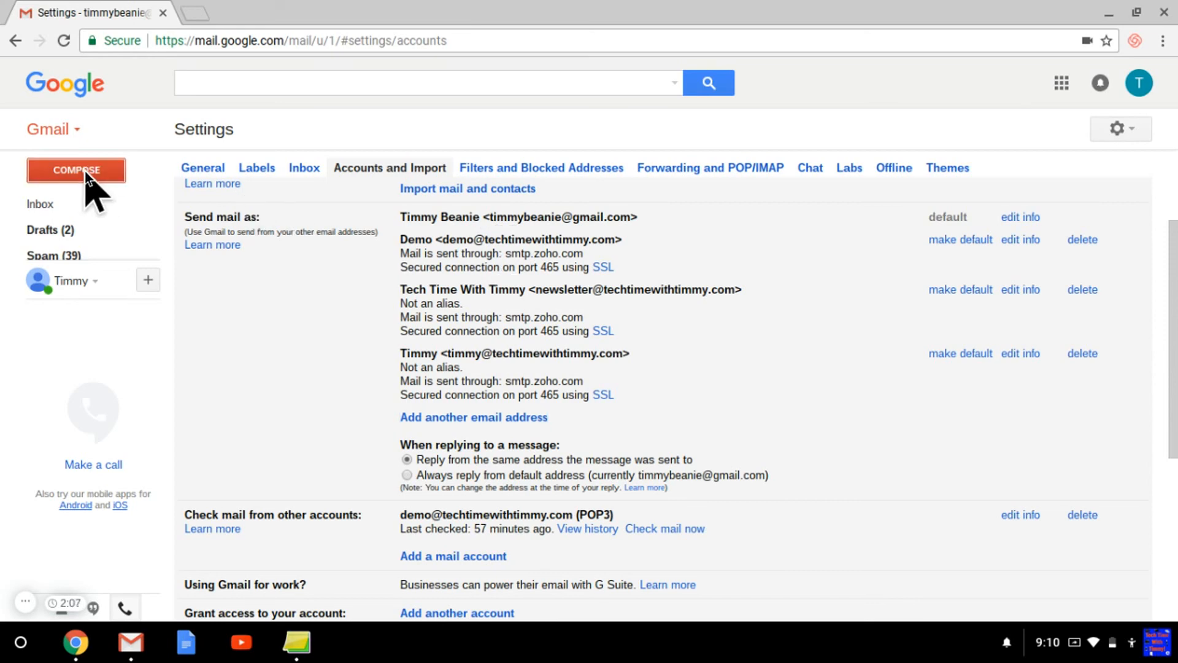
pyautogui.click(76, 170)
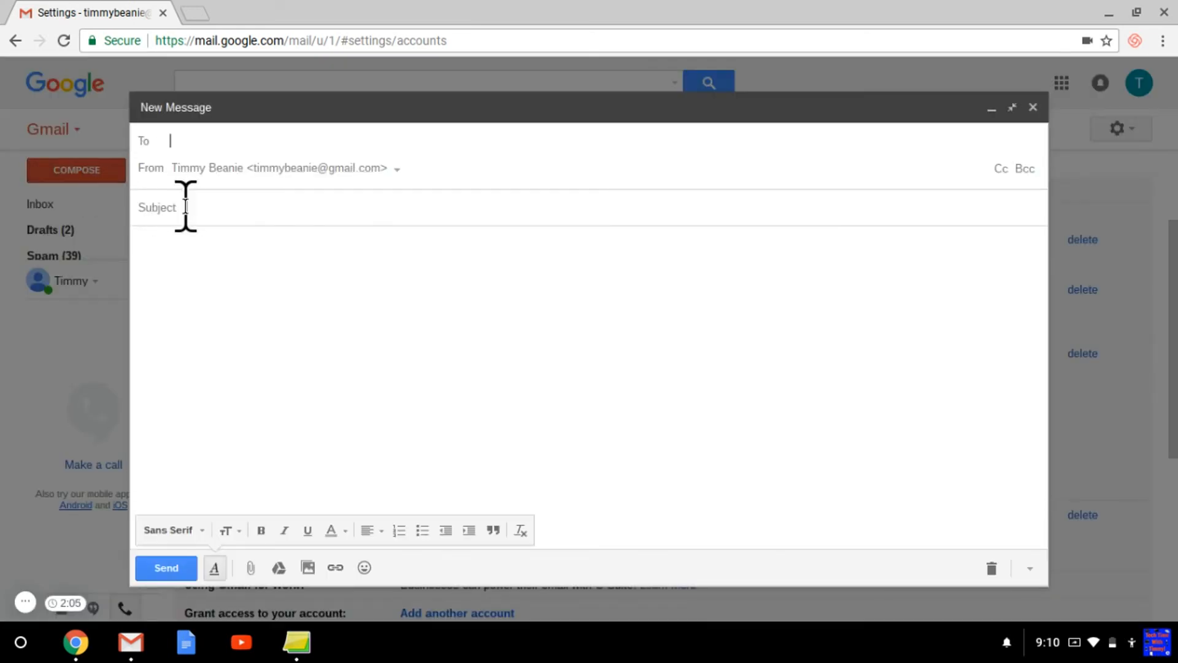
pyautogui.moveTo(283, 170)
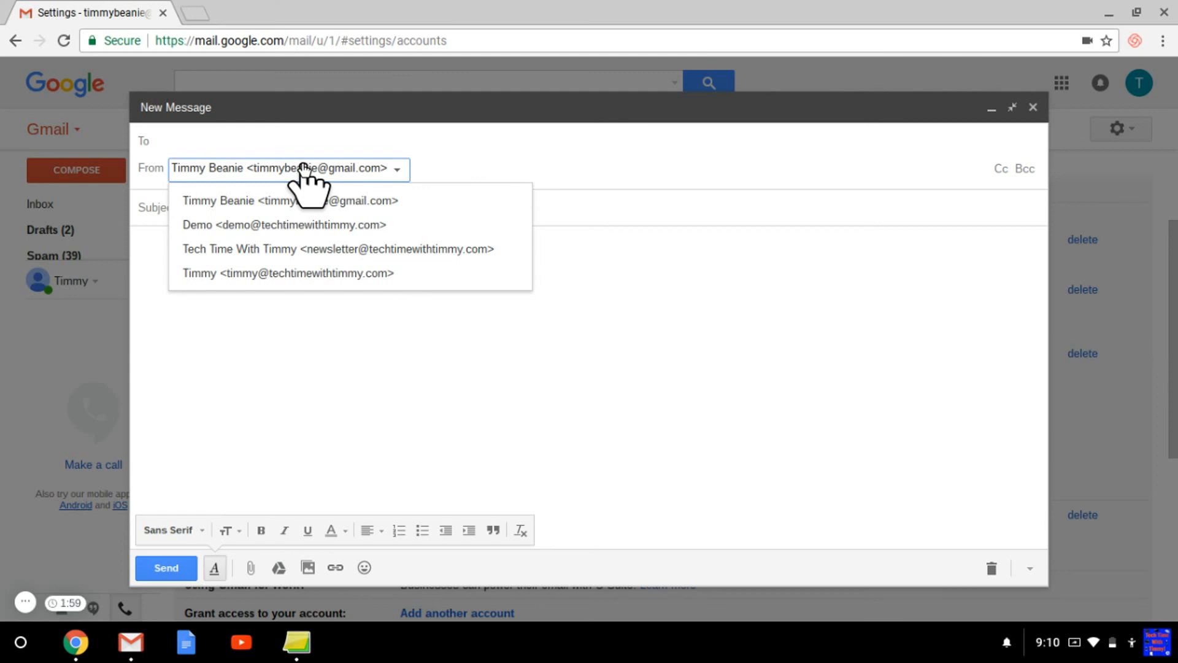
pyautogui.click(284, 225)
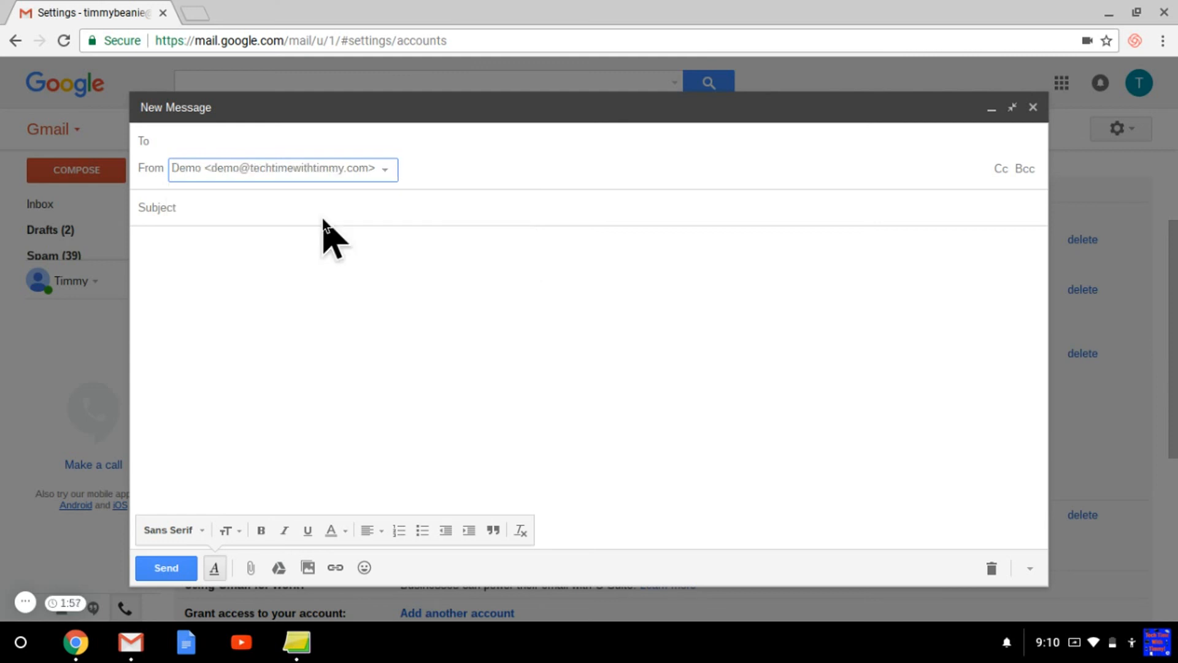